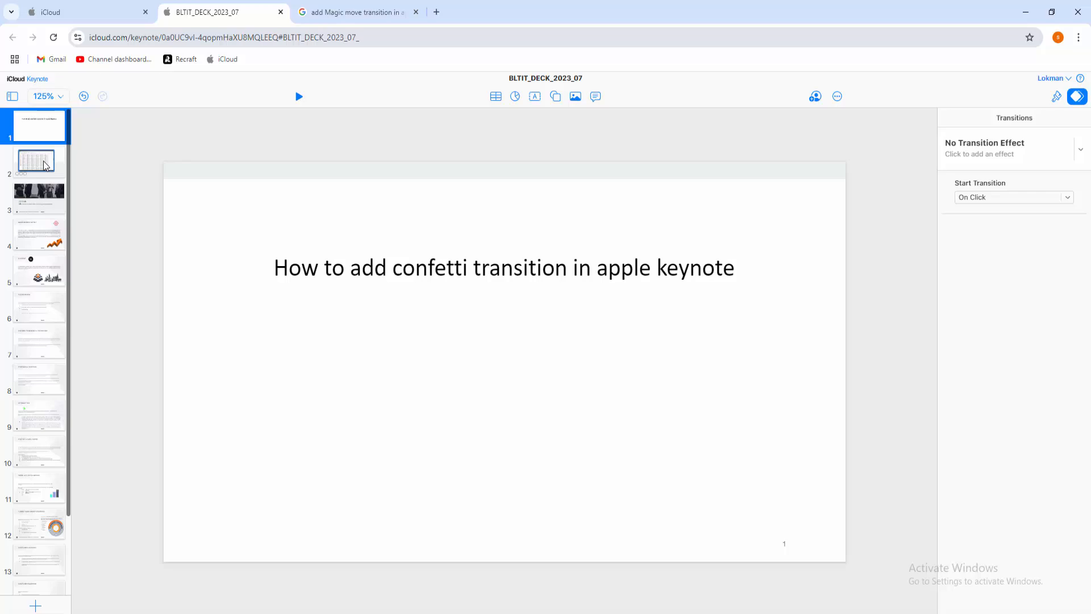
# Preview slides 4 and 2, then give the title slide a 1.50-second Confetti transition
pyautogui.click(39, 235)
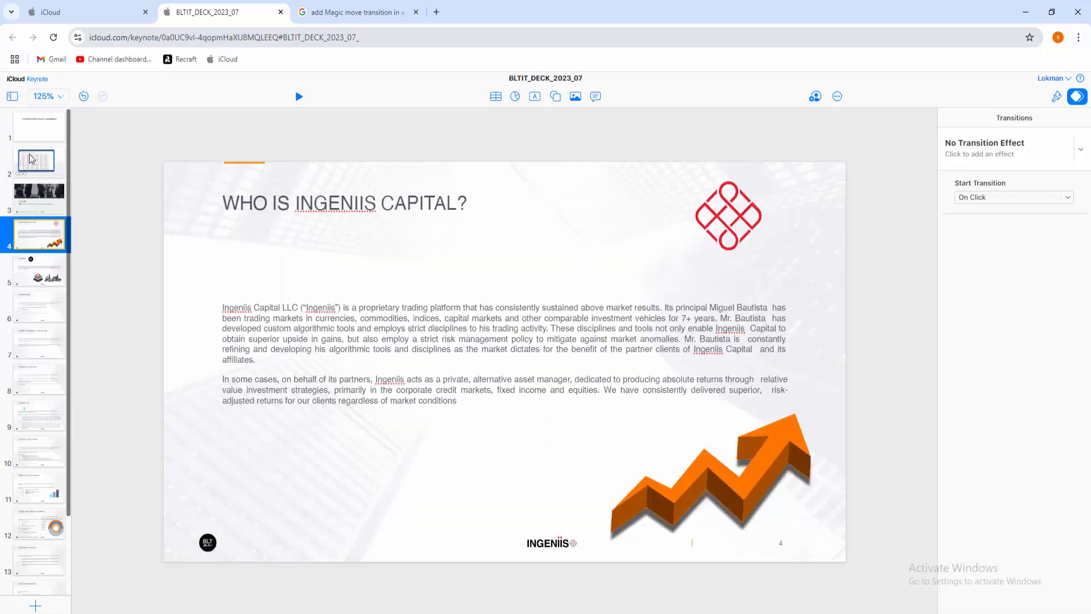
pyautogui.click(36, 124)
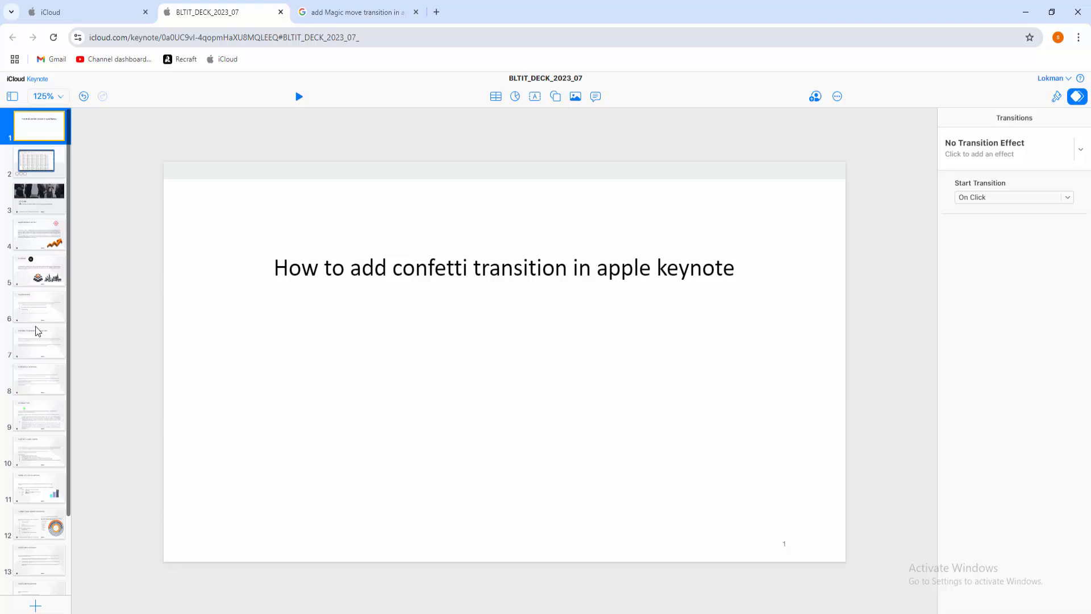
pyautogui.click(38, 161)
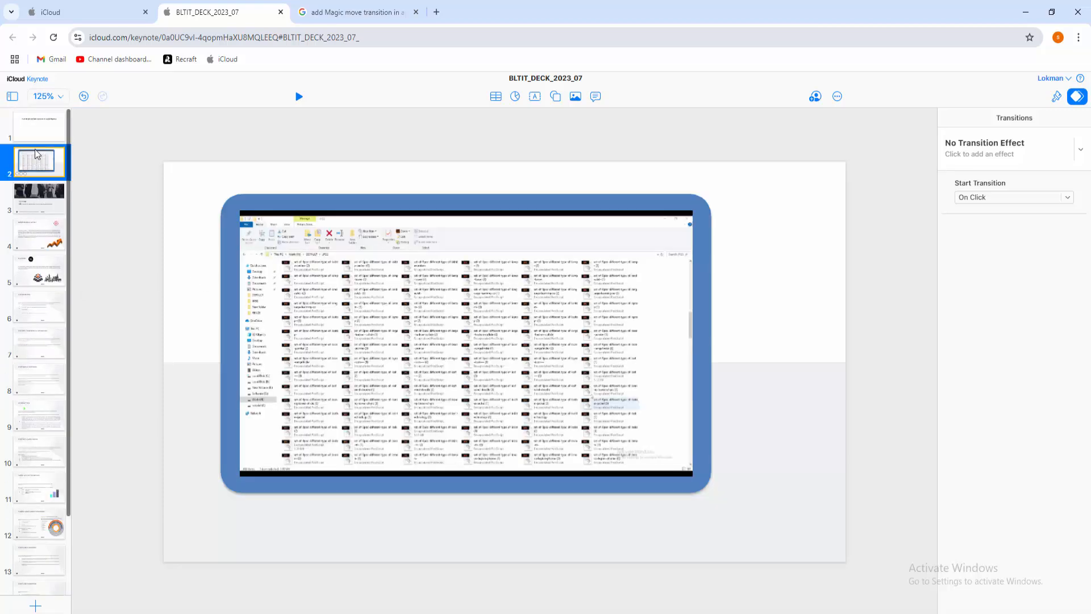
pyautogui.click(37, 126)
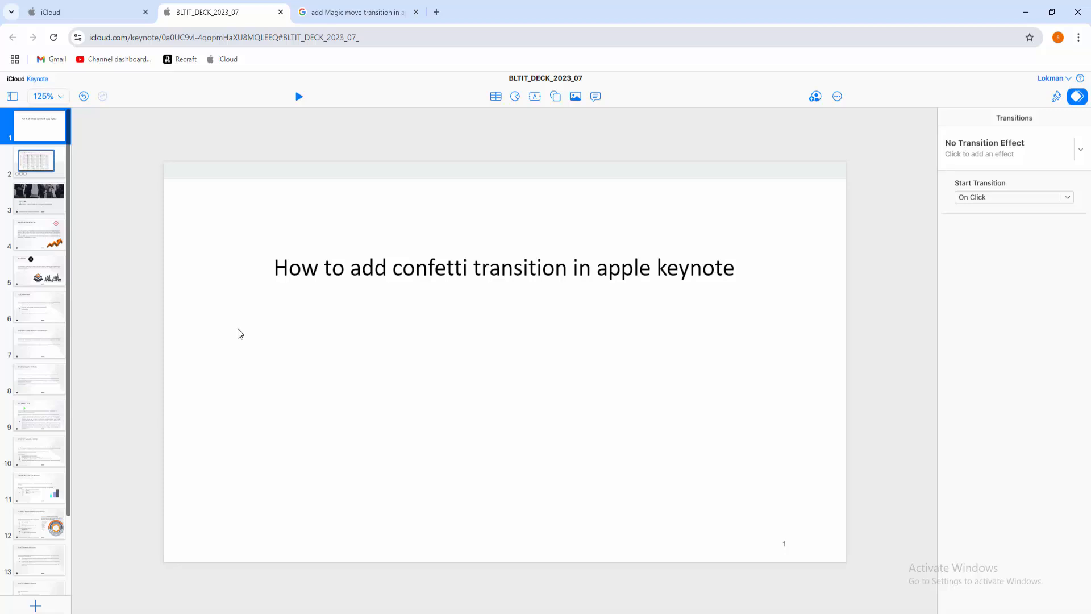
pyautogui.scroll(-3)
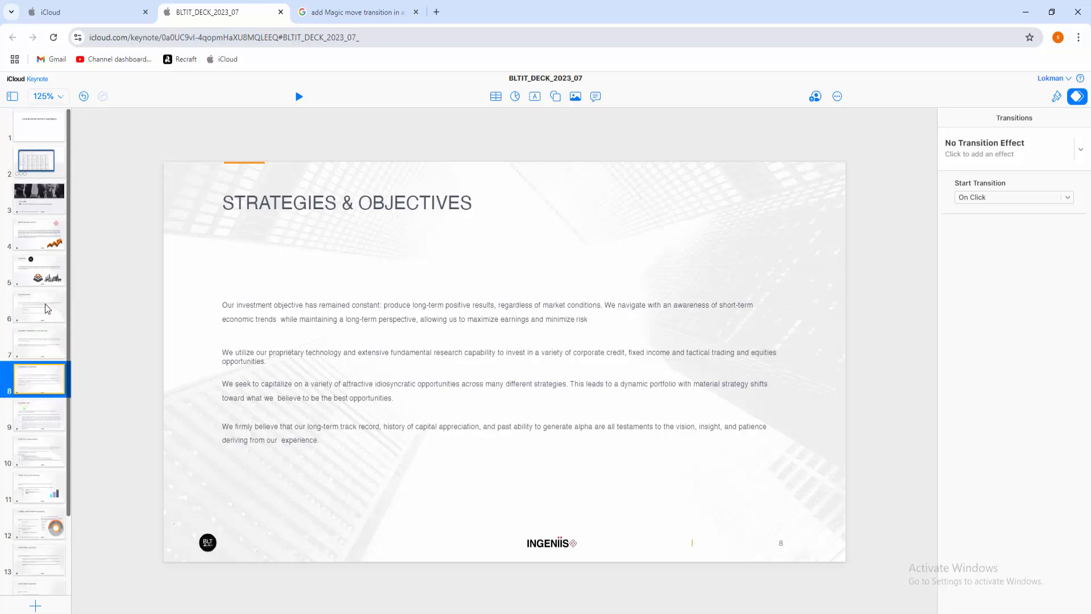
pyautogui.click(40, 125)
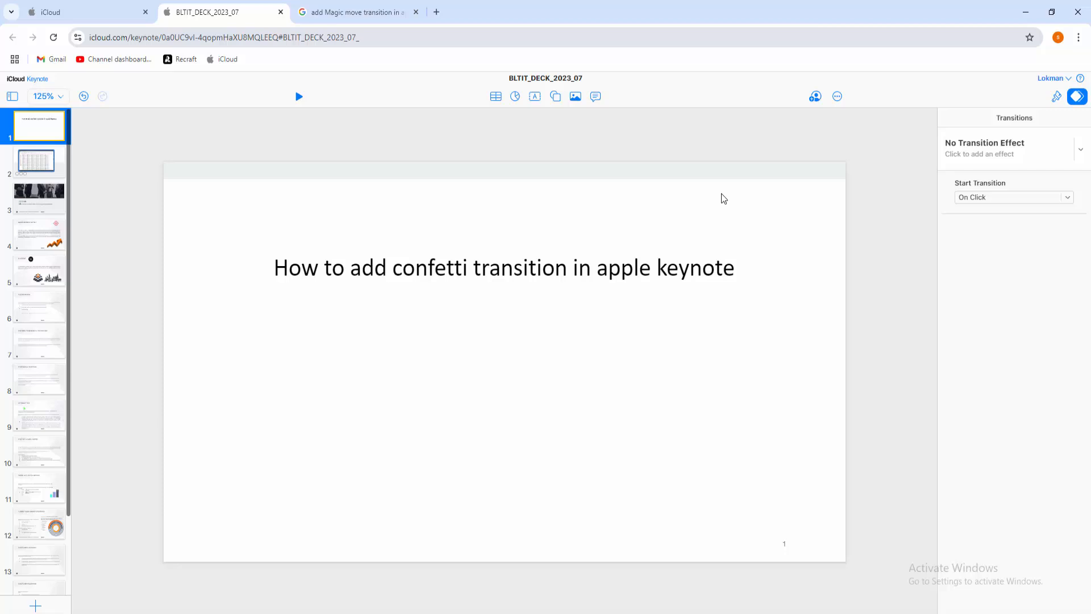
pyautogui.moveTo(1079, 96)
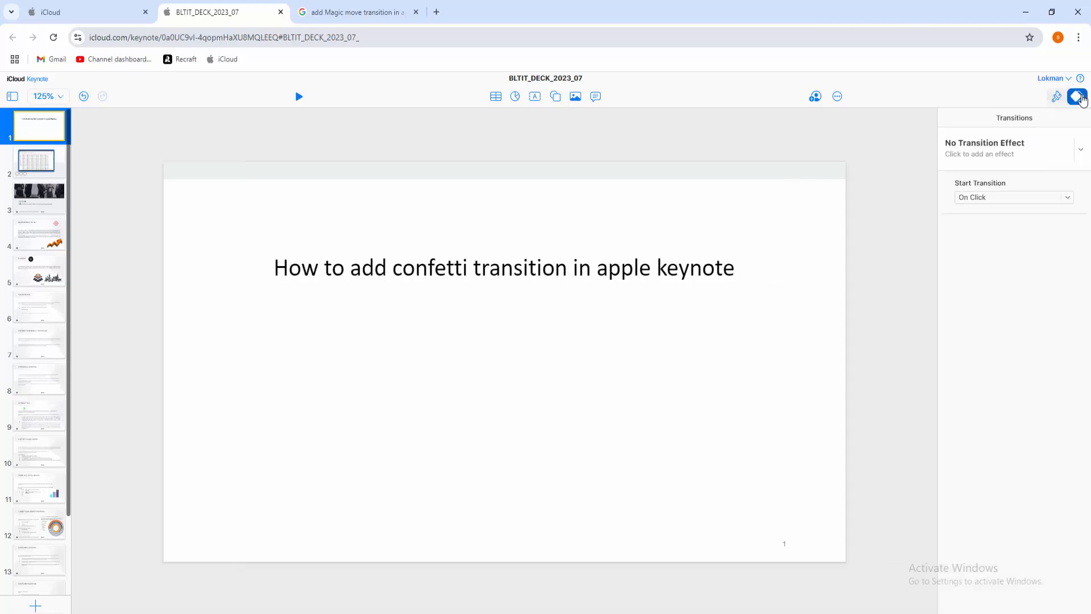
pyautogui.moveTo(1078, 151)
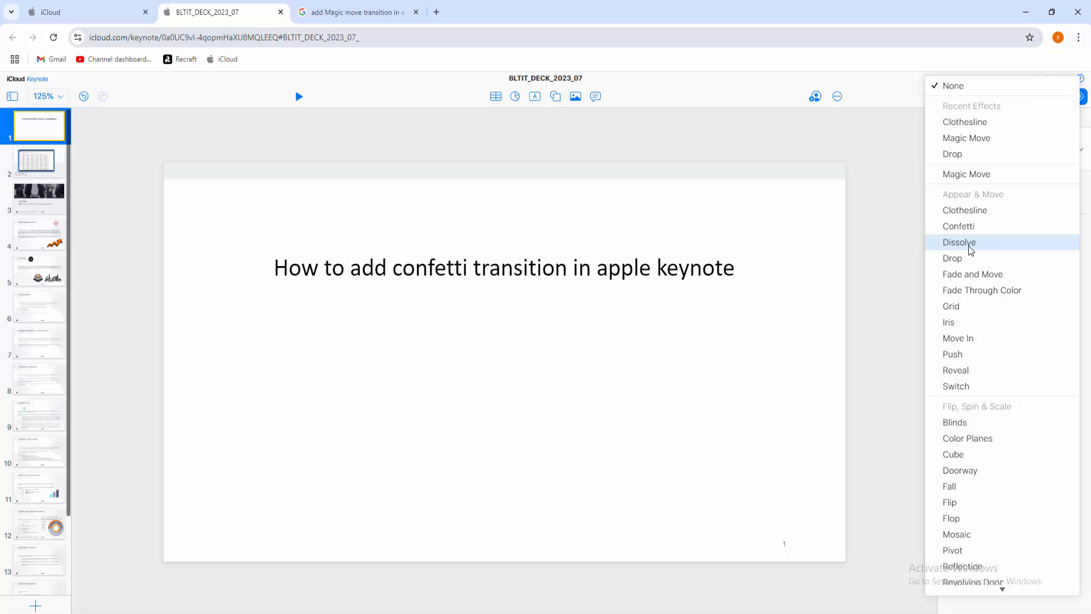
pyautogui.click(958, 226)
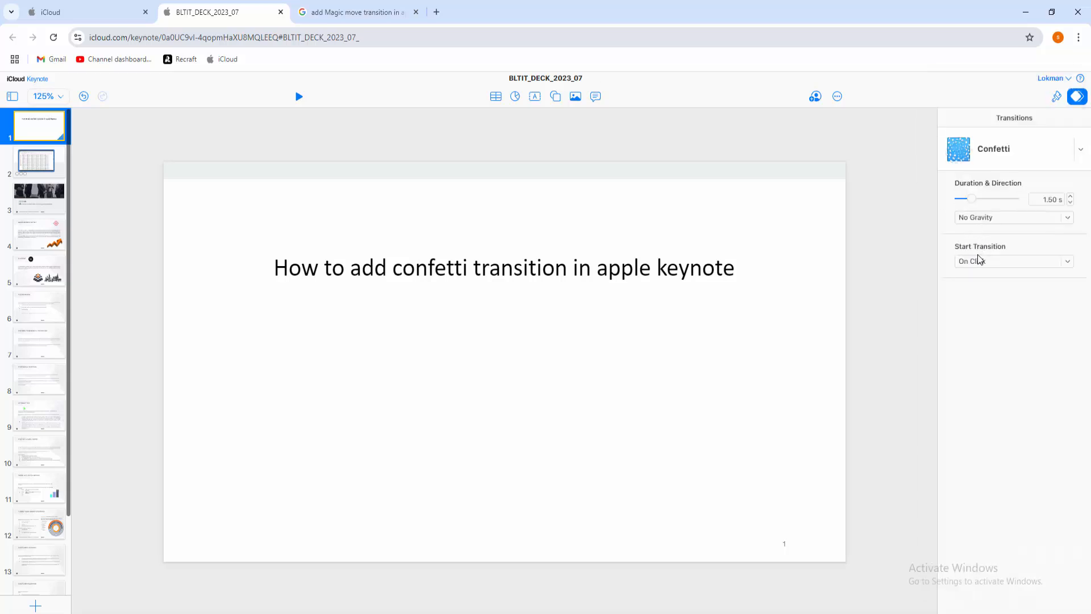
pyautogui.moveTo(979, 264)
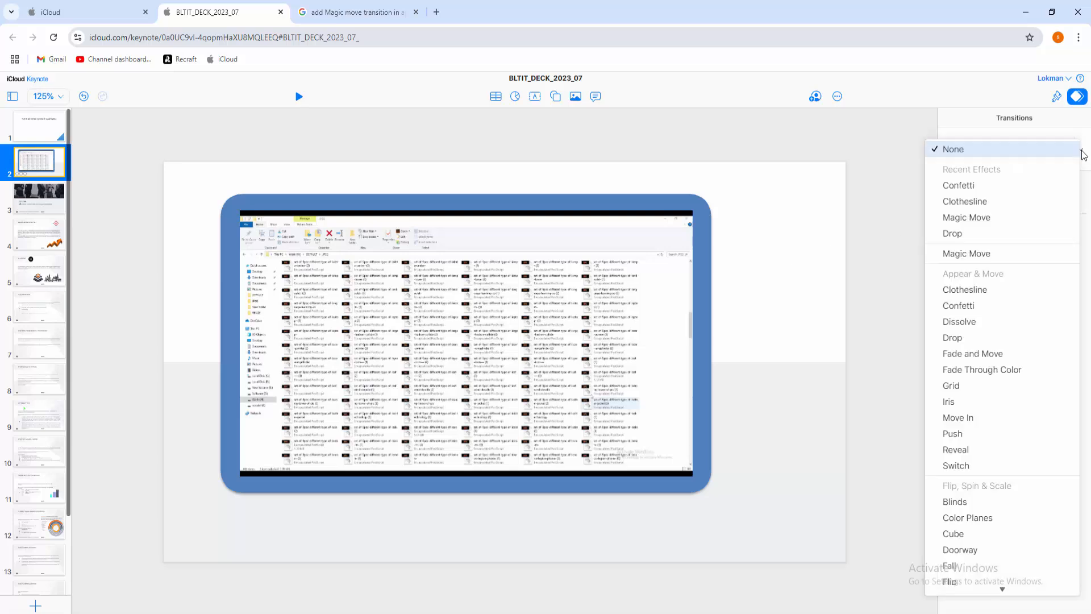
# Apply the Confetti transition to slide 2, then select slide 3
pyautogui.click(958, 186)
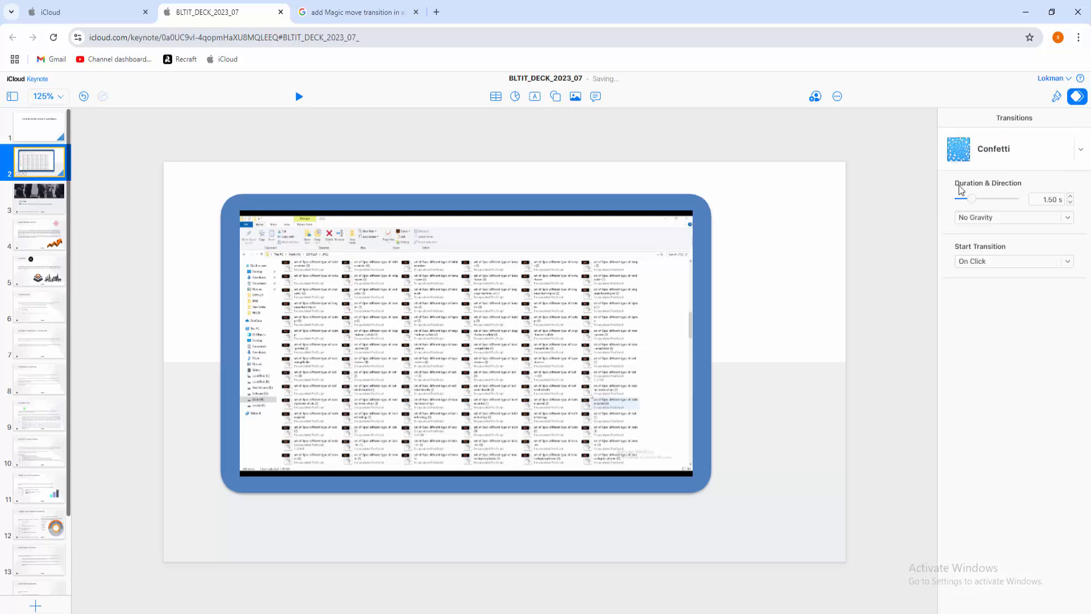
pyautogui.click(38, 197)
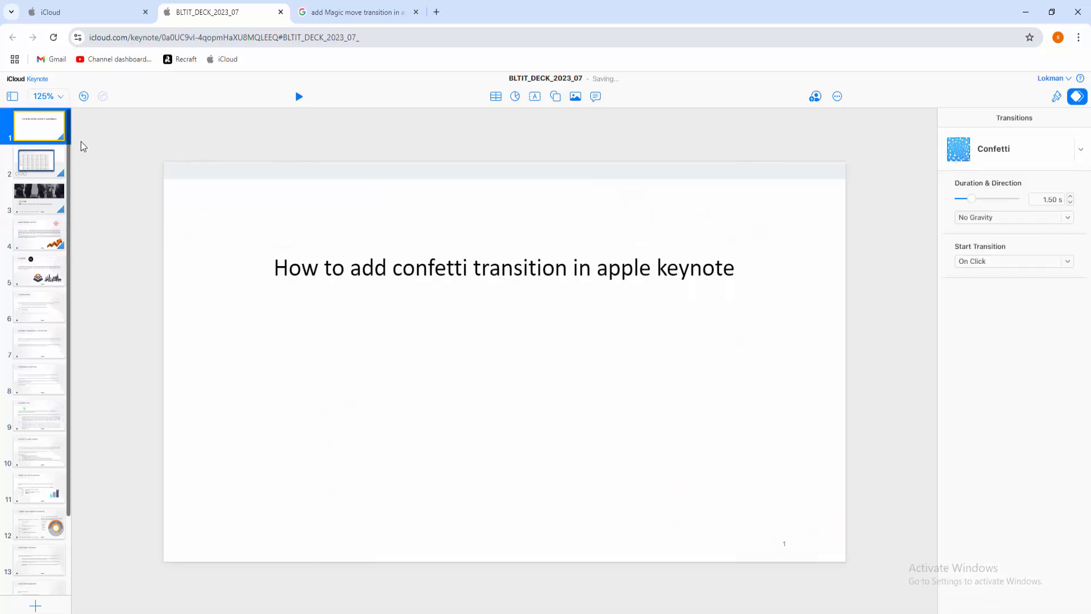
pyautogui.click(298, 96)
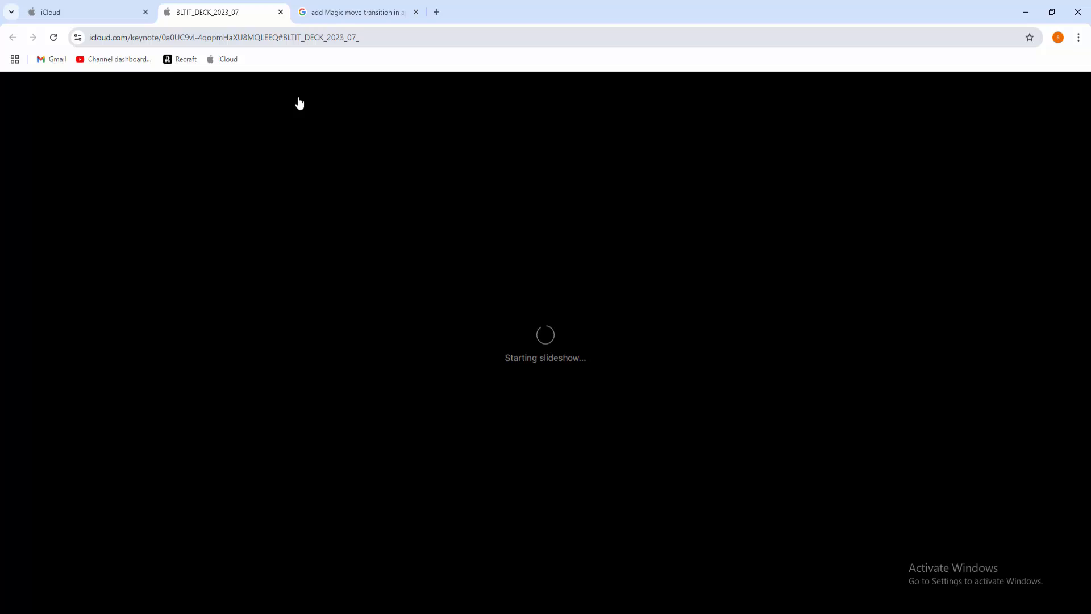
pyautogui.moveTo(2, 268)
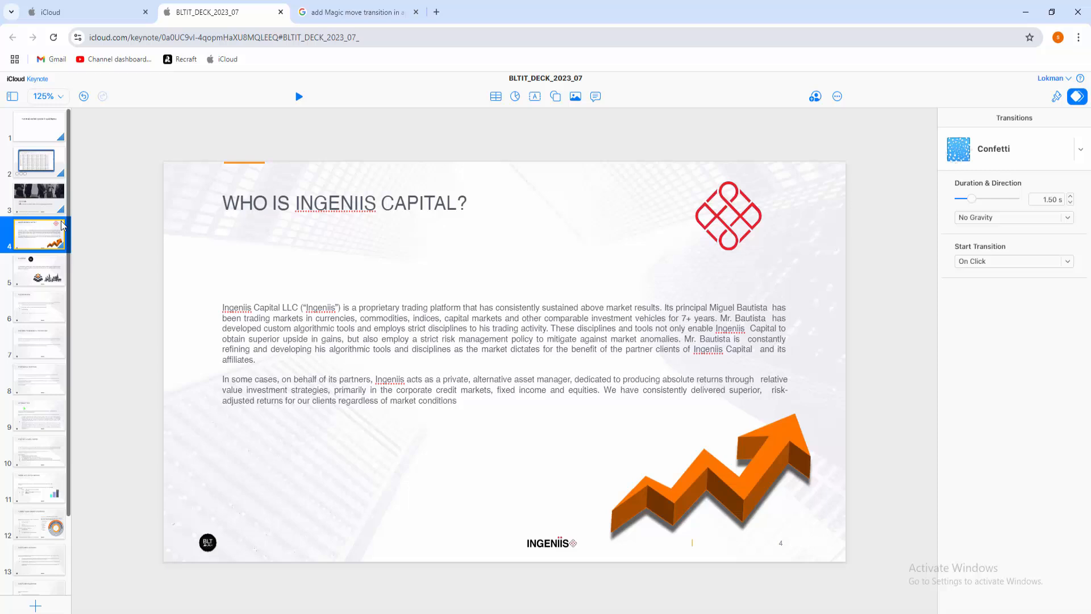
pyautogui.click(38, 126)
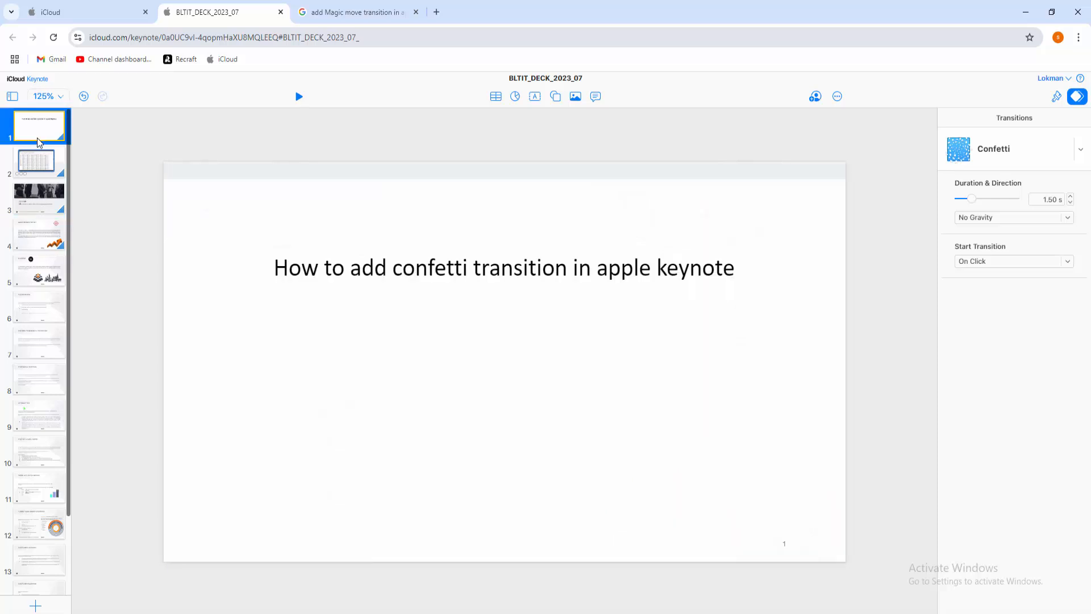